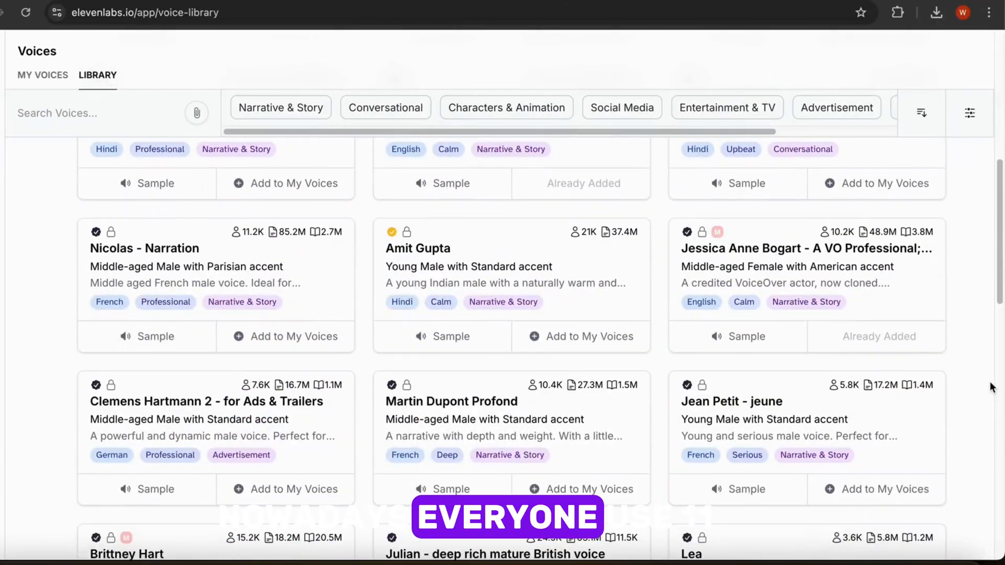
# Send ChatGPT the graduation script asking for punctuation that makes the voice emotional and realistic.
pyautogui.scroll(-3)
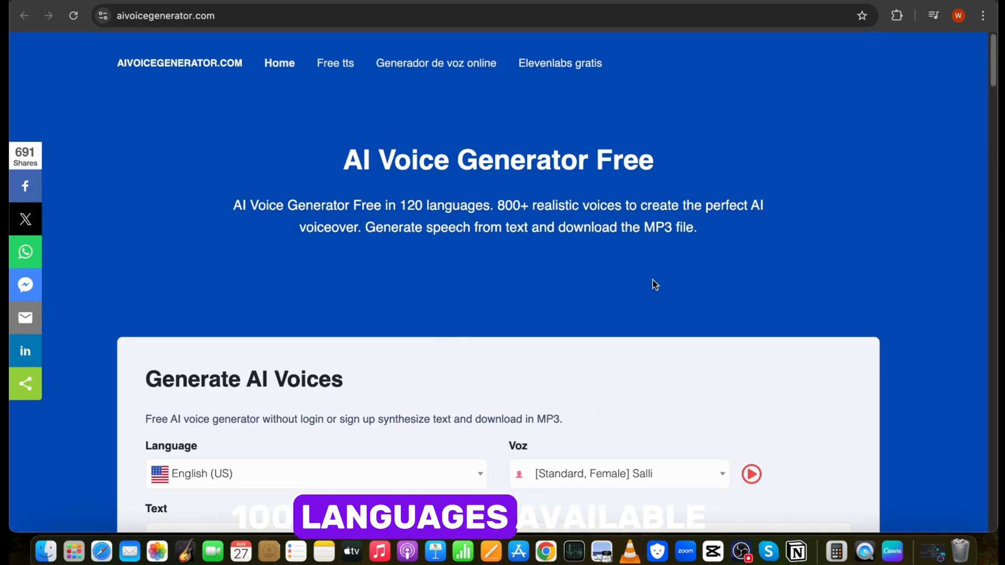
pyautogui.scroll(-3)
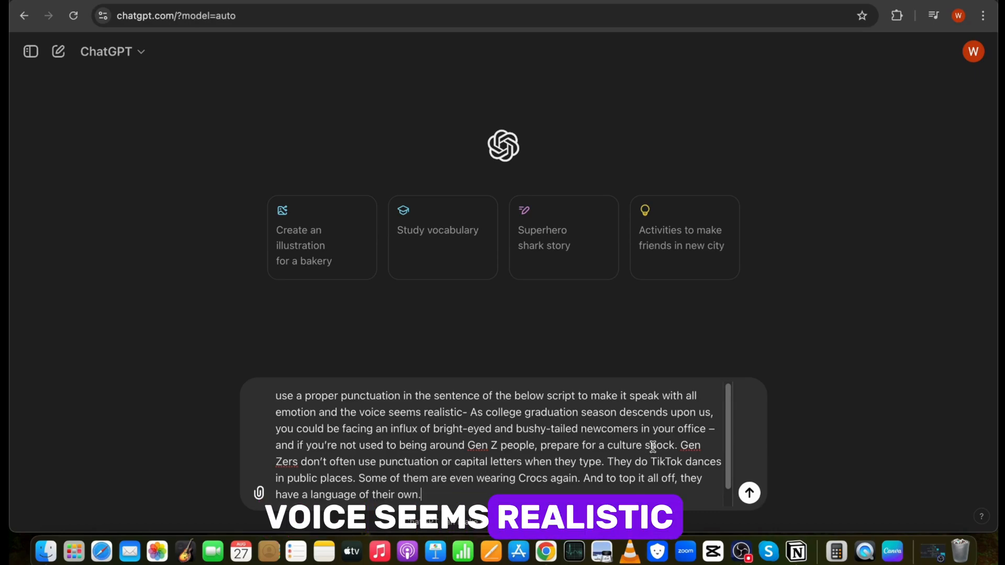
pyautogui.click(749, 493)
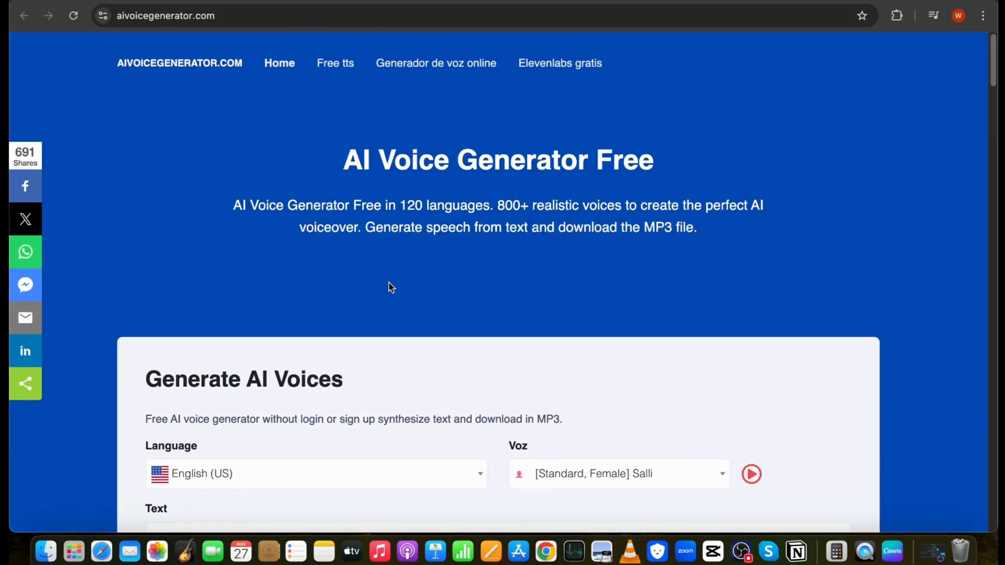
# Paste the punctuated script, preview the [Standard, Male] A voice, then browse other Voz options.
pyautogui.scroll(-3)
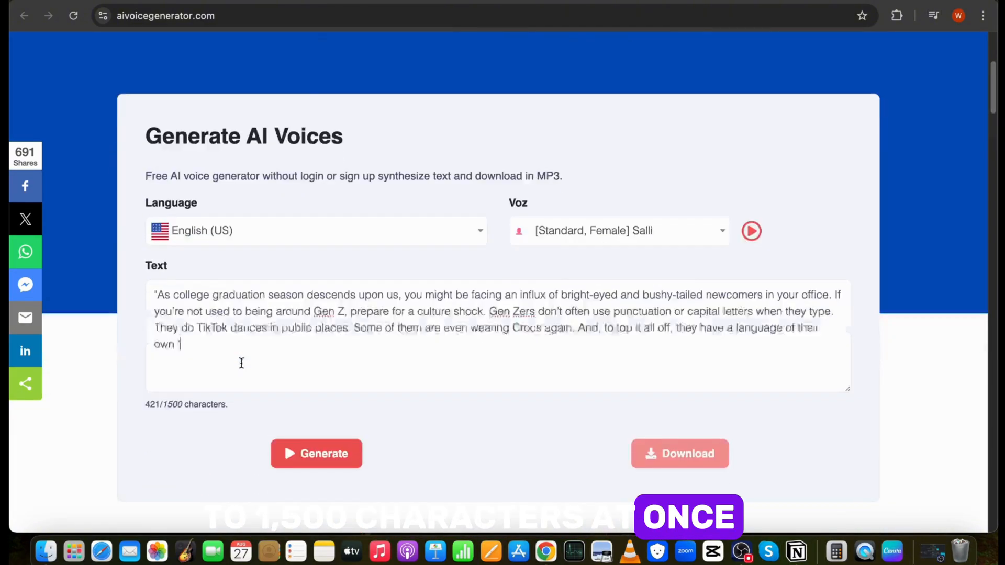
pyautogui.scroll(-3)
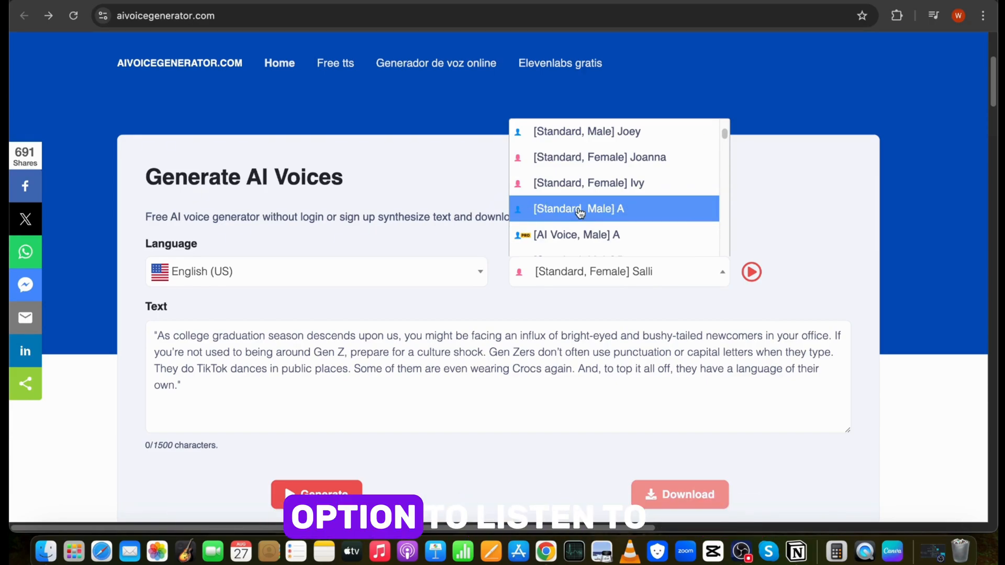
pyautogui.click(578, 208)
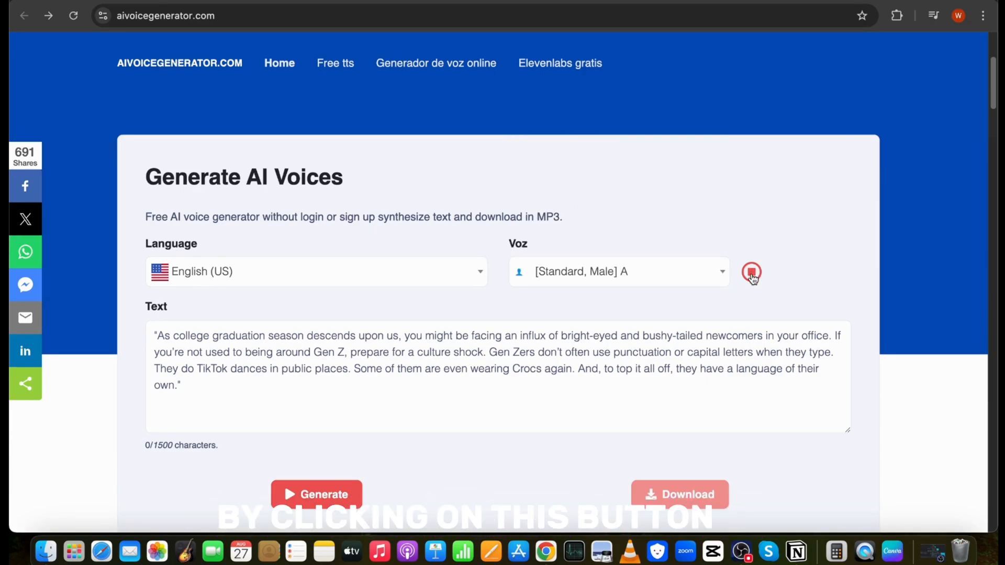
pyautogui.click(750, 271)
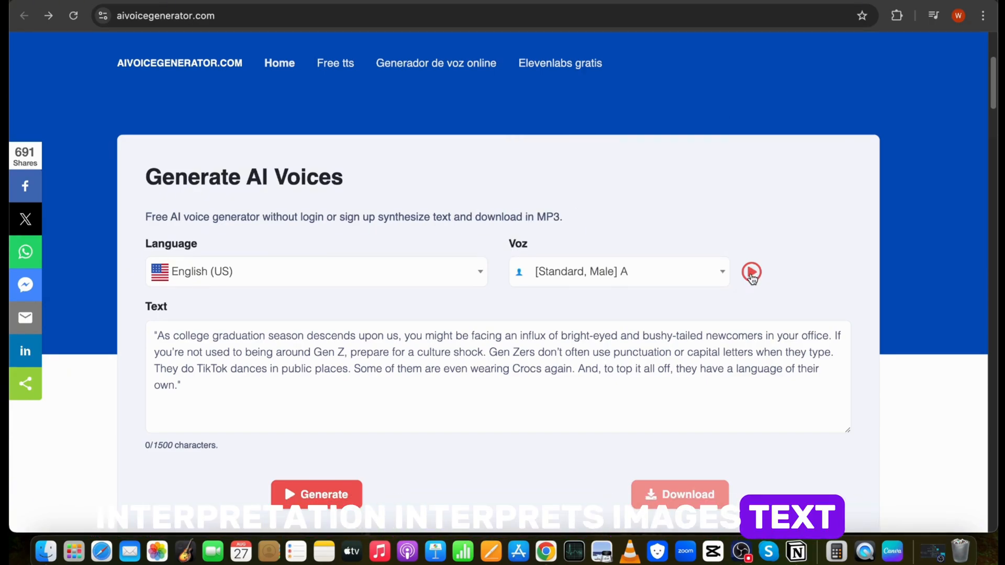
pyautogui.click(618, 271)
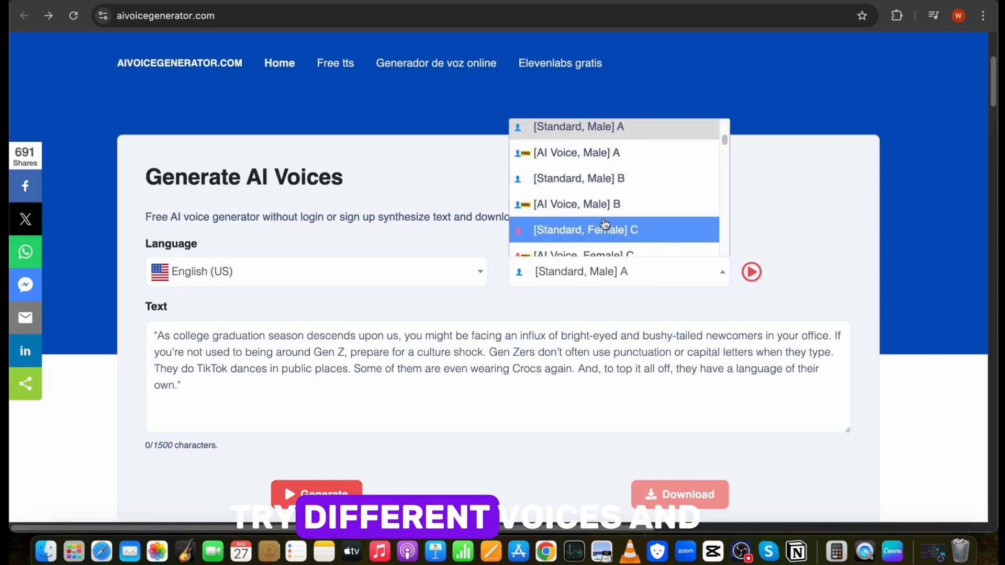
pyautogui.scroll(-3)
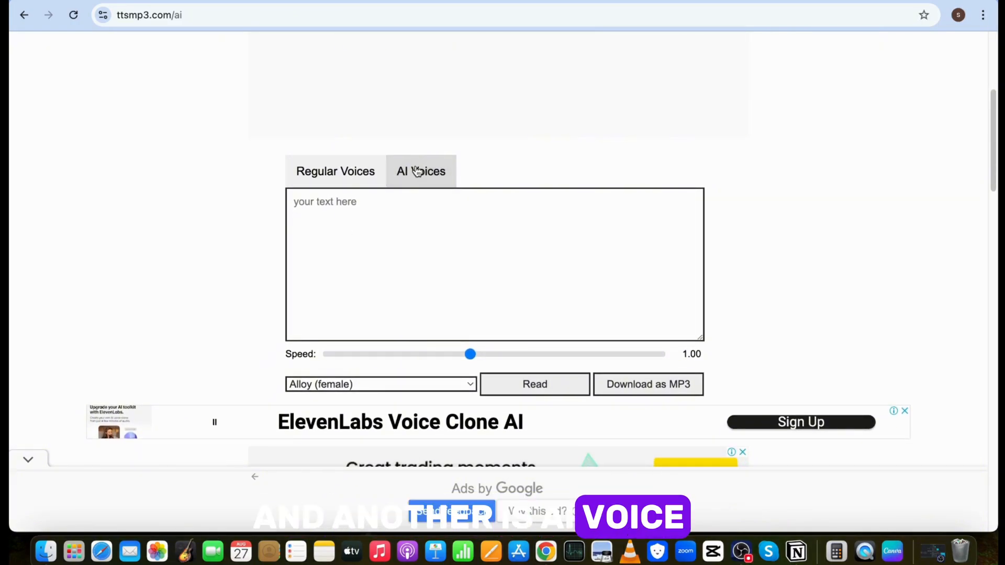
# Review the AI Voices dropdown, then switch to Regular Voices and review its voice list.
pyautogui.click(380, 384)
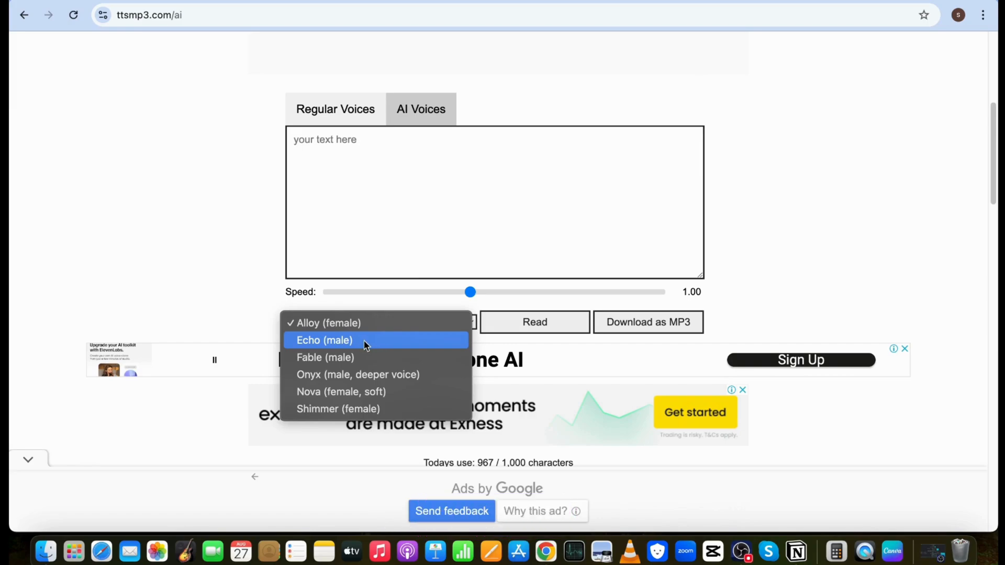
pyautogui.moveTo(358, 409)
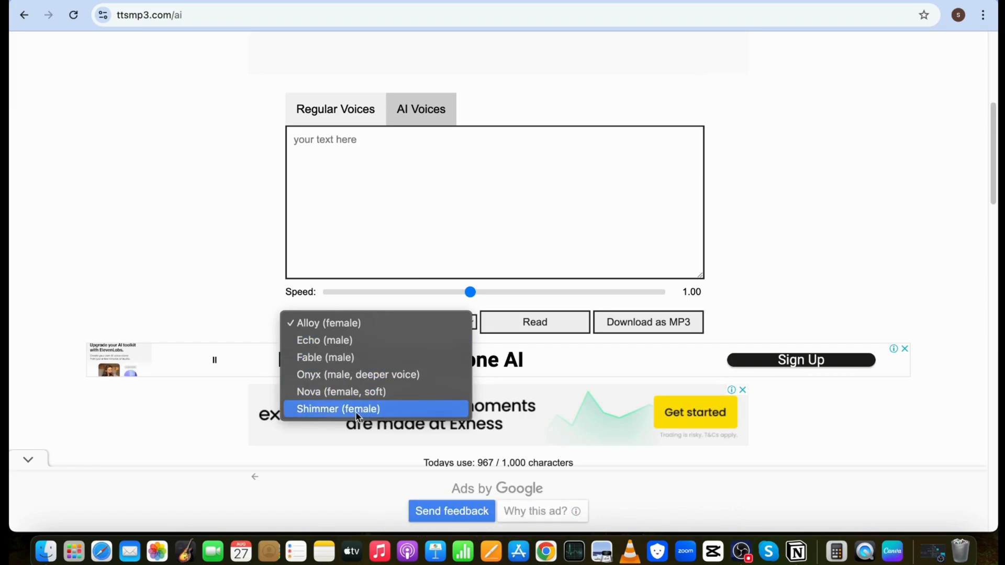
pyautogui.click(335, 109)
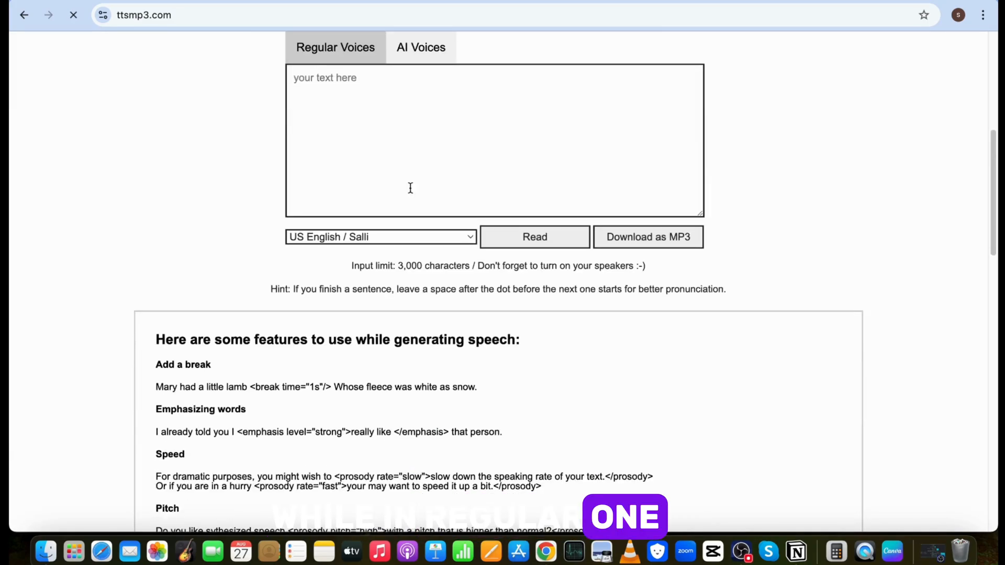
pyautogui.click(380, 236)
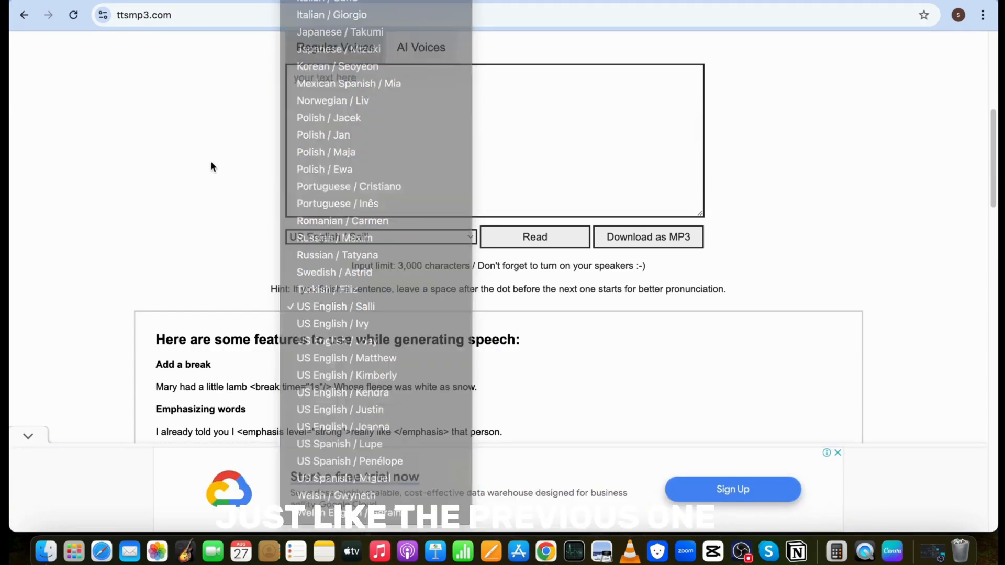
pyautogui.click(333, 307)
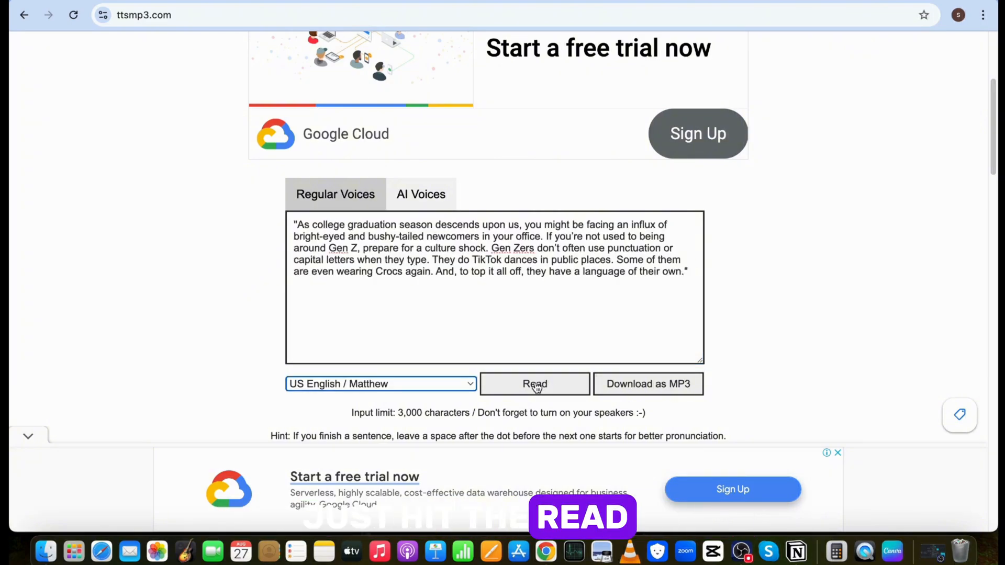
# Have US English Matthew read the script, then pick the Onyx AI voice at 0.95 speed.
pyautogui.click(535, 384)
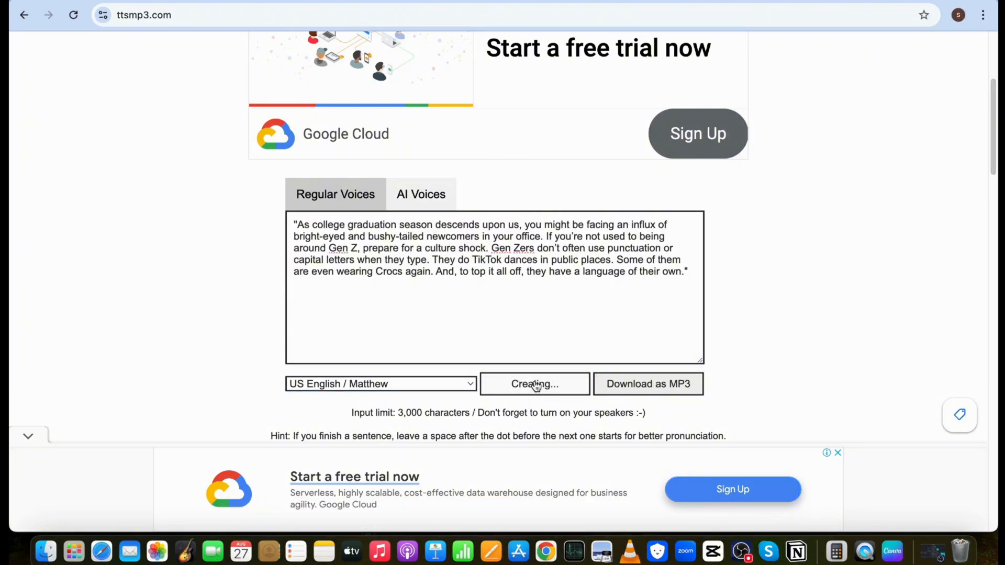
pyautogui.click(534, 384)
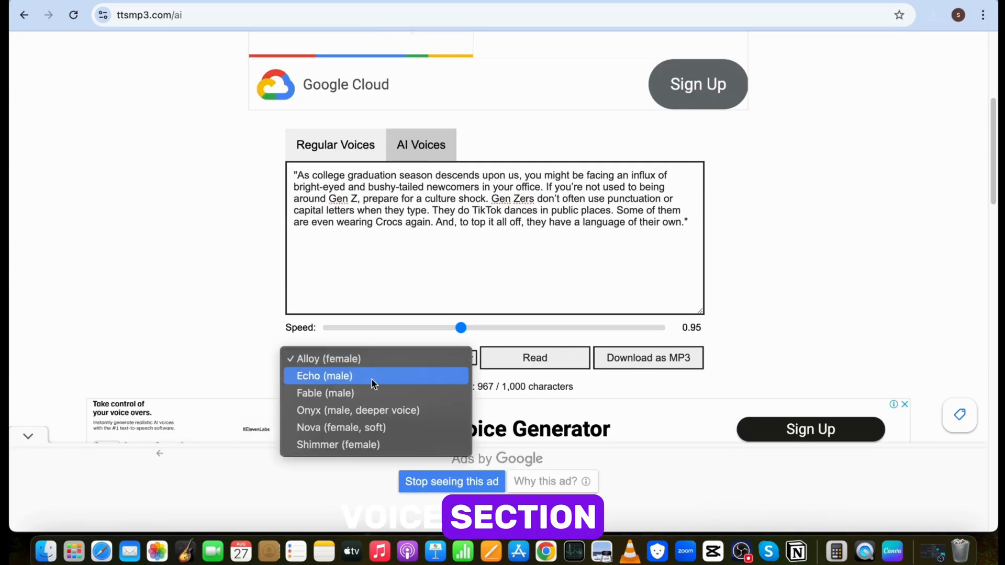
pyautogui.moveTo(357, 410)
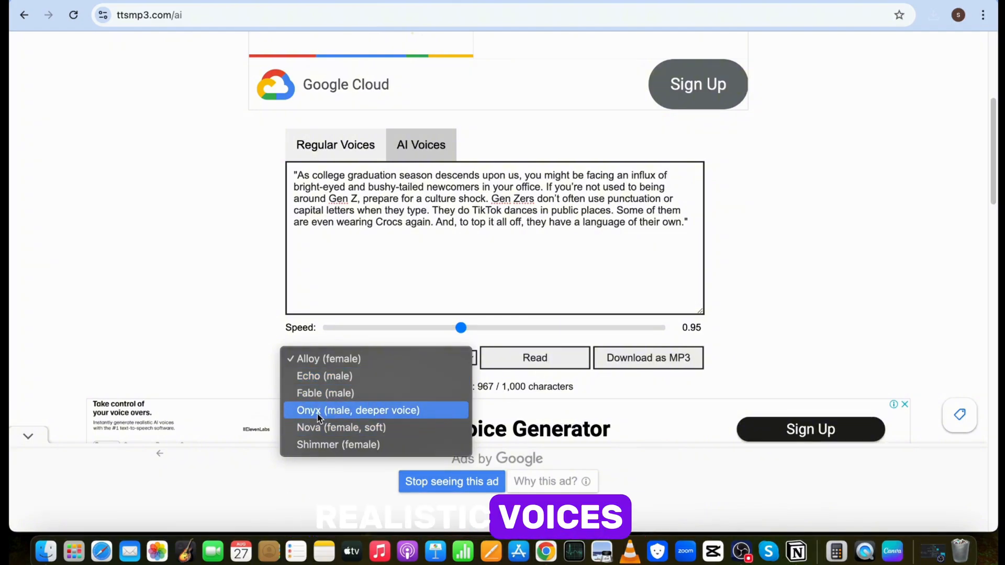
pyautogui.click(324, 393)
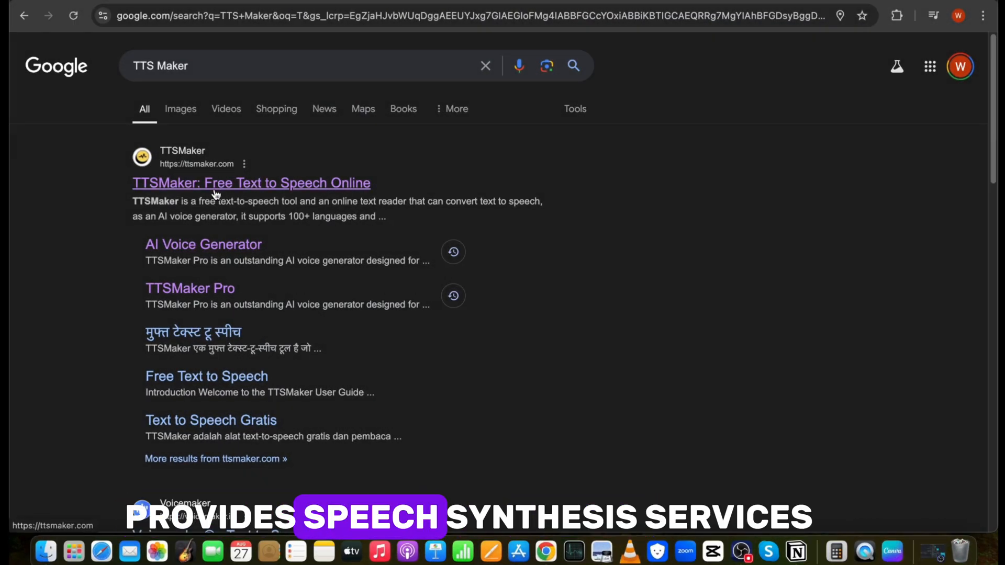
# Open the 'TTSMaker: Free Text to Speech Online' result to load ttsmaker.com.
pyautogui.click(250, 183)
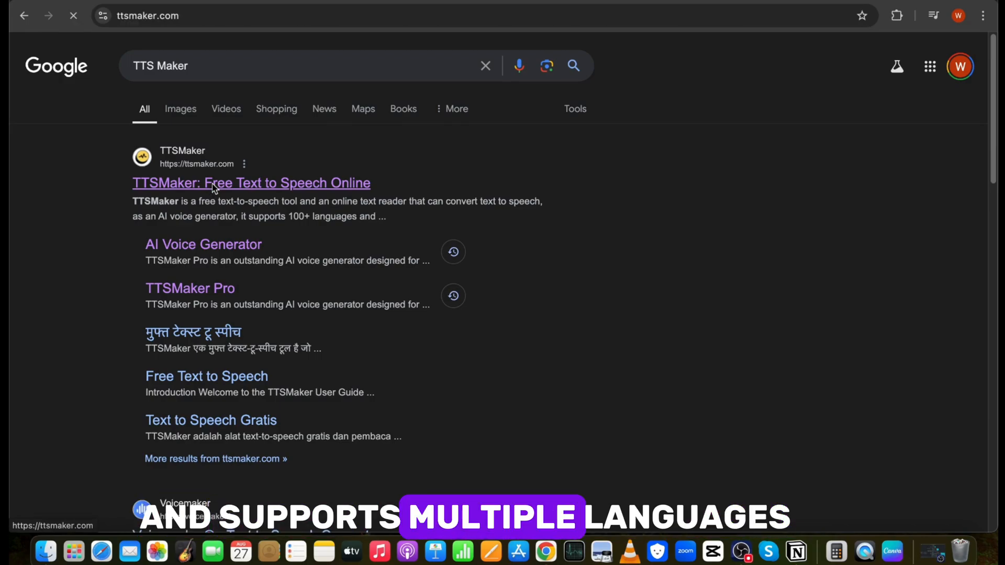
pyautogui.click(250, 183)
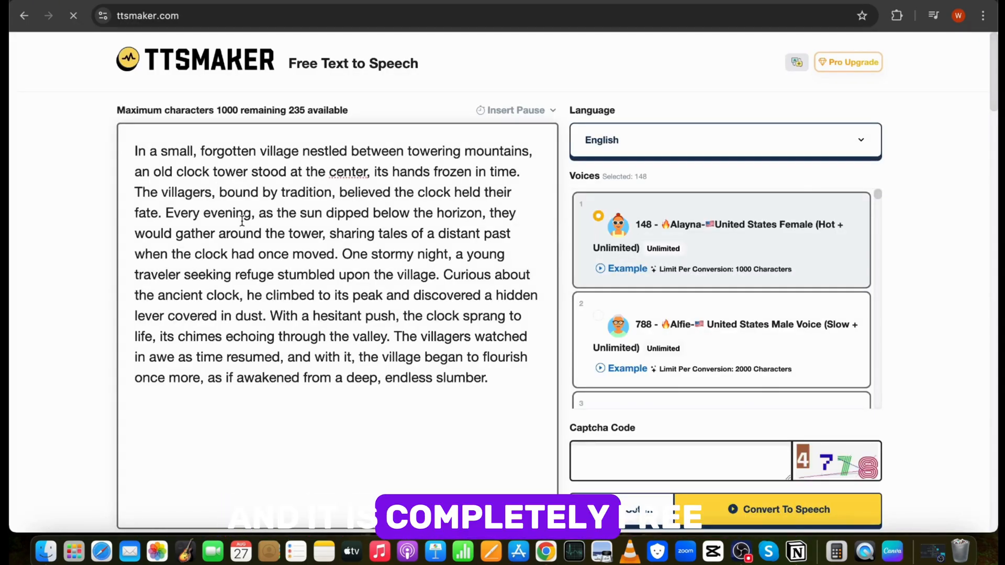
pyautogui.scroll(-3)
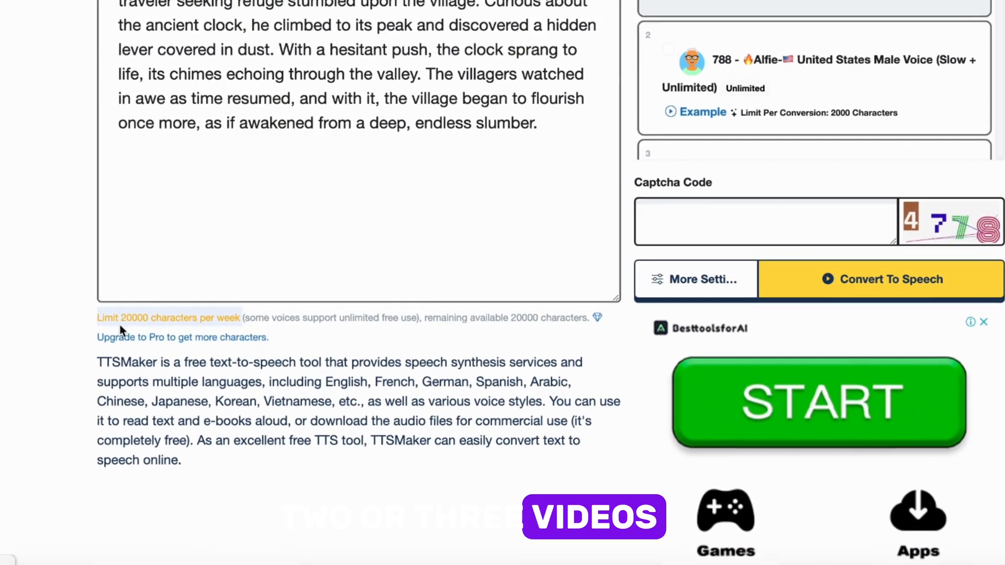
pyautogui.scroll(-3)
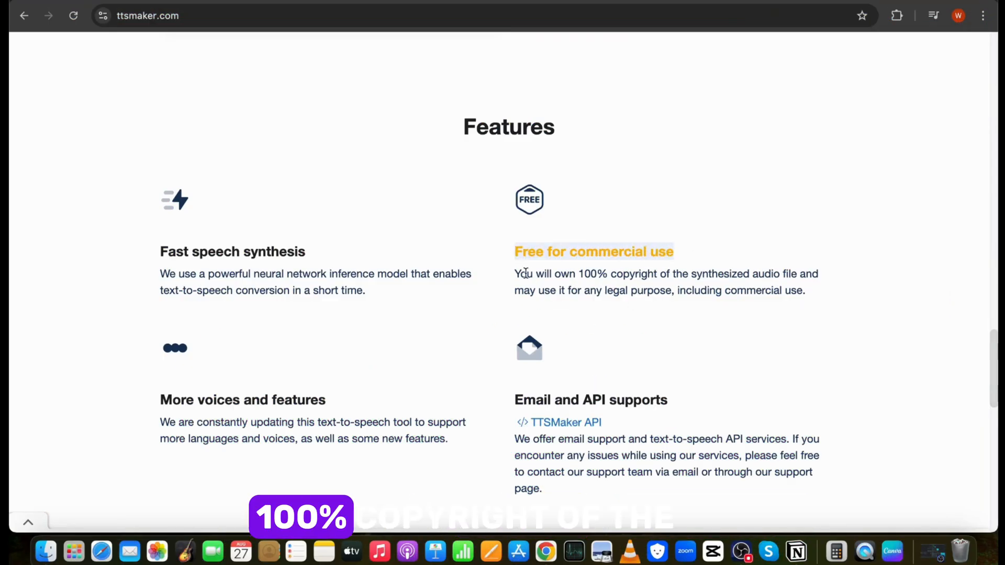
pyautogui.moveTo(516, 273); pyautogui.dragTo(804, 290)
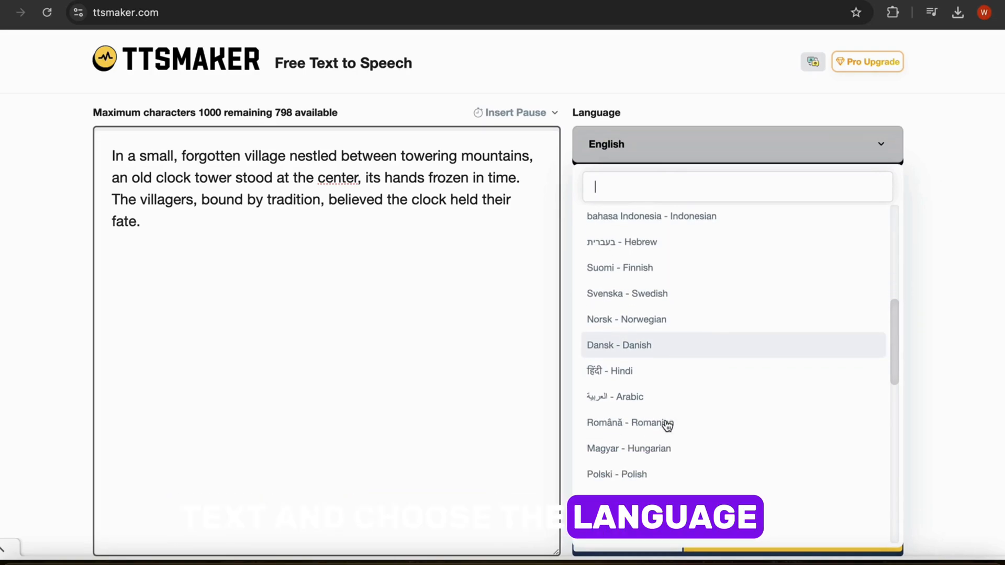
# Paste the clock-tower story in English, choose the Alayna United States voice and convert it to speech.
pyautogui.scroll(-3)
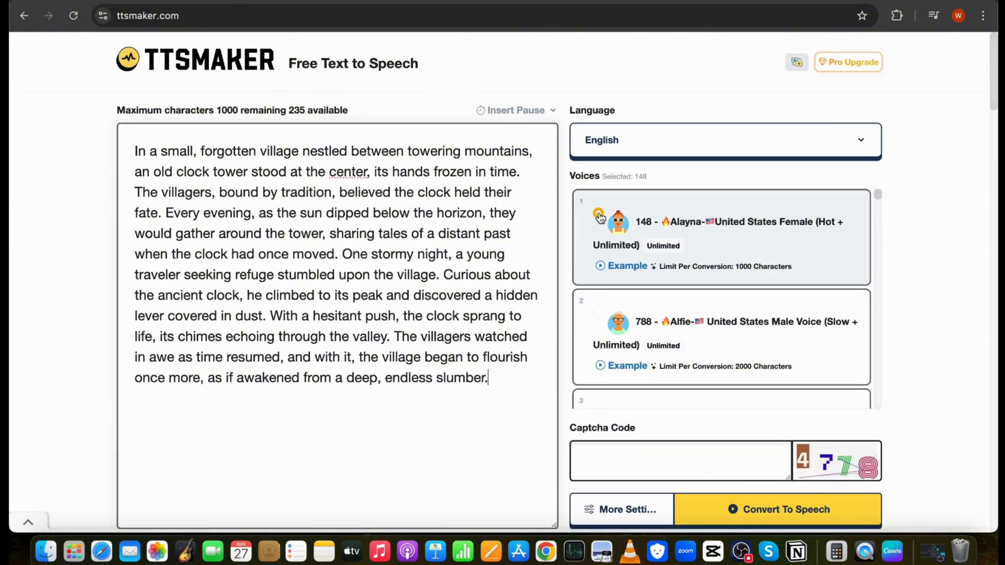
pyautogui.click(626, 265)
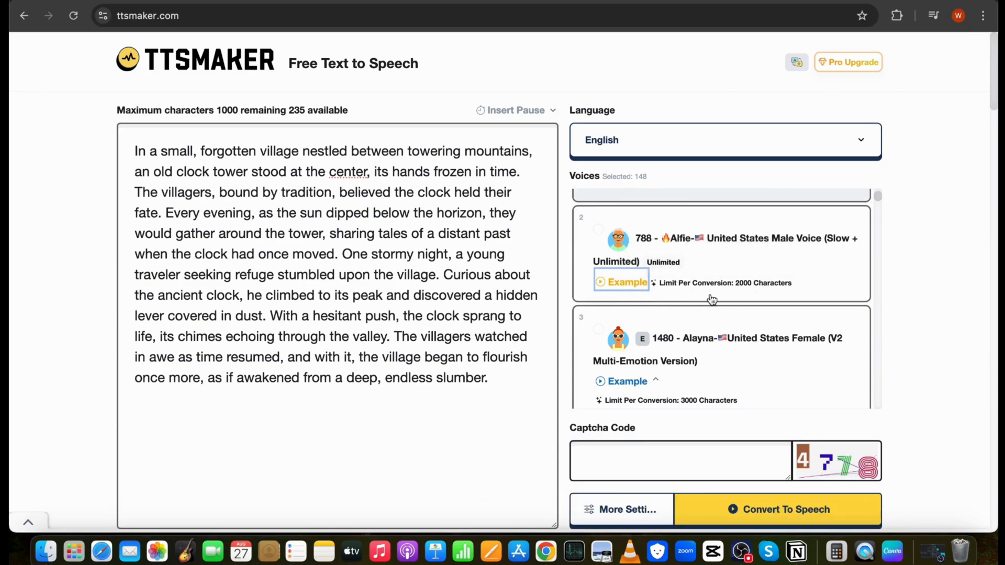
pyautogui.scroll(-3)
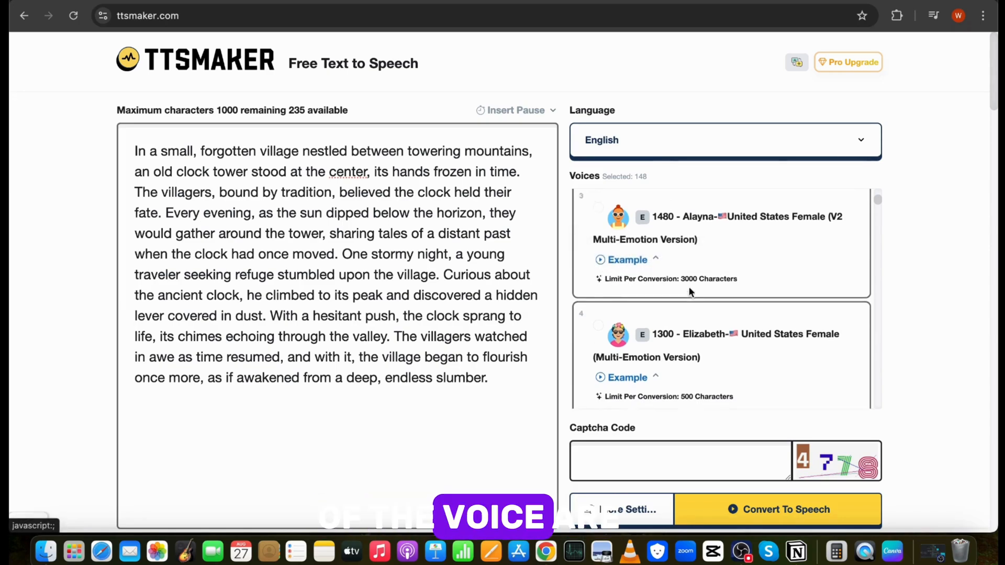
pyautogui.scroll(-3)
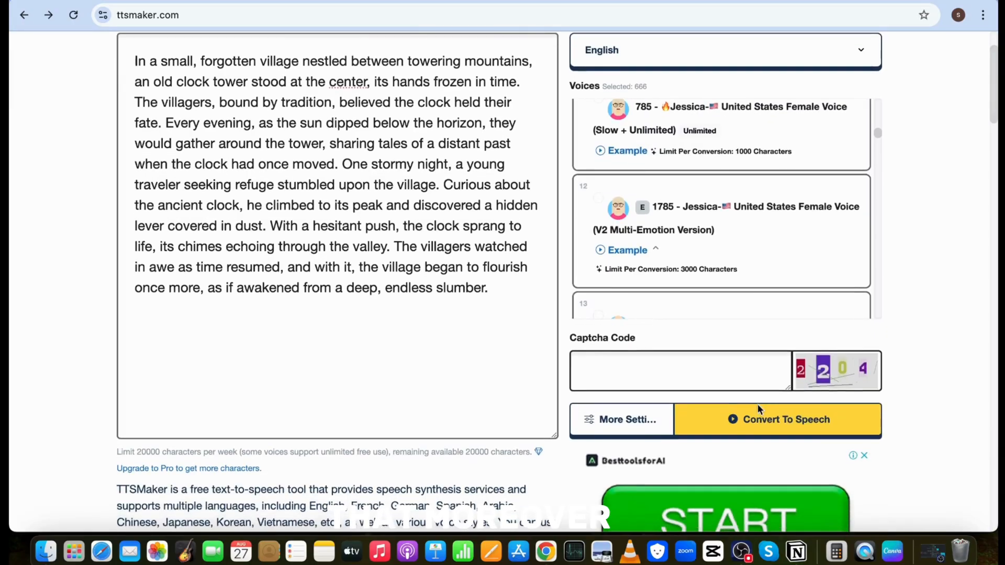
pyautogui.click(621, 420)
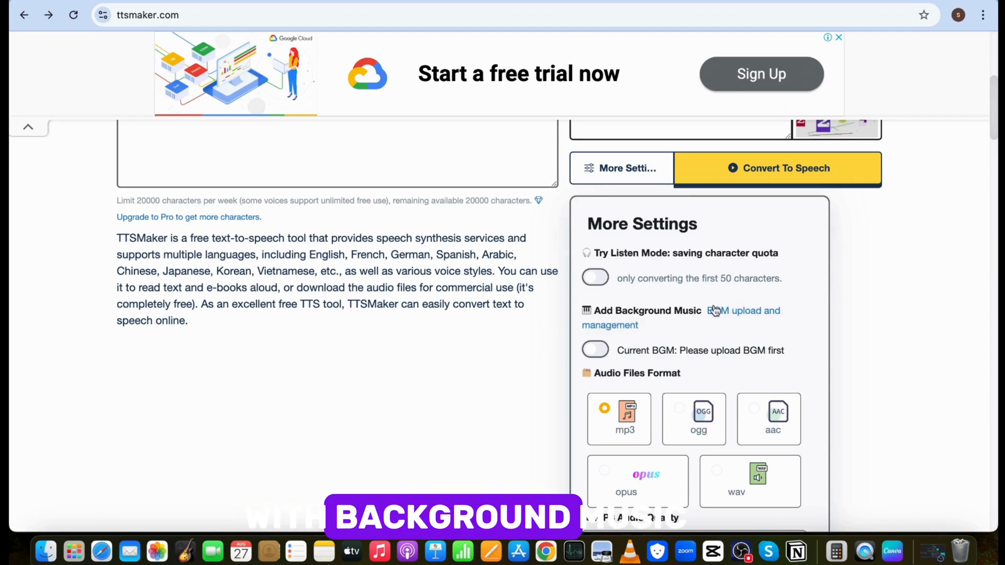
# Enable the uploaded BGM track in More Settings and convert the story into a 54-second clip.
pyautogui.scroll(-3)
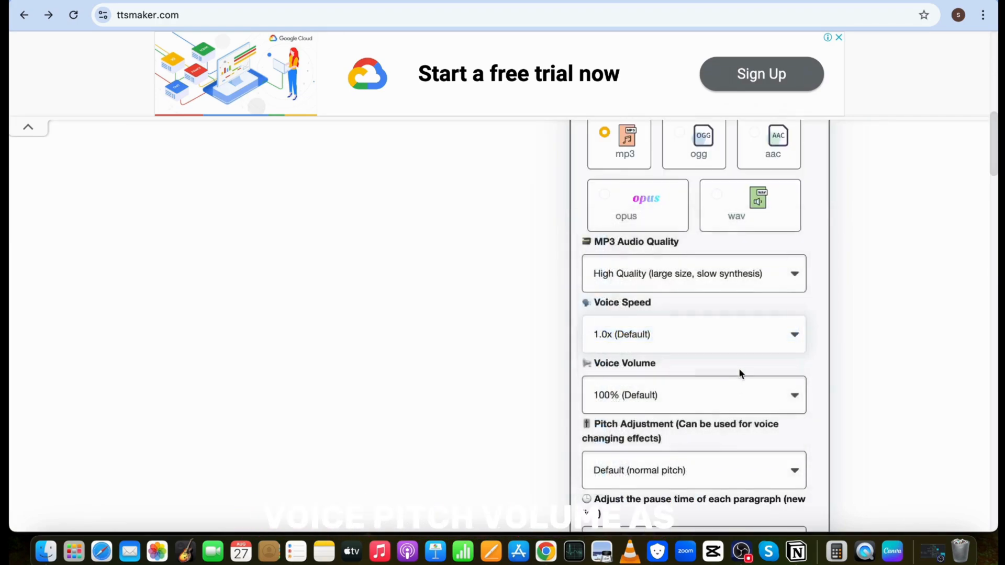
pyautogui.scroll(-3)
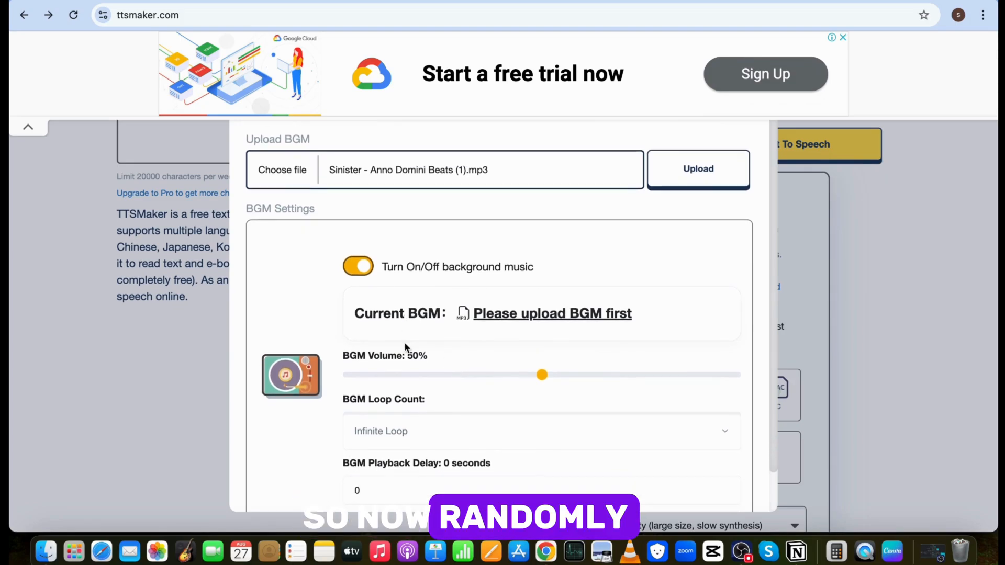
pyautogui.moveTo(542, 374); pyautogui.dragTo(359, 358)
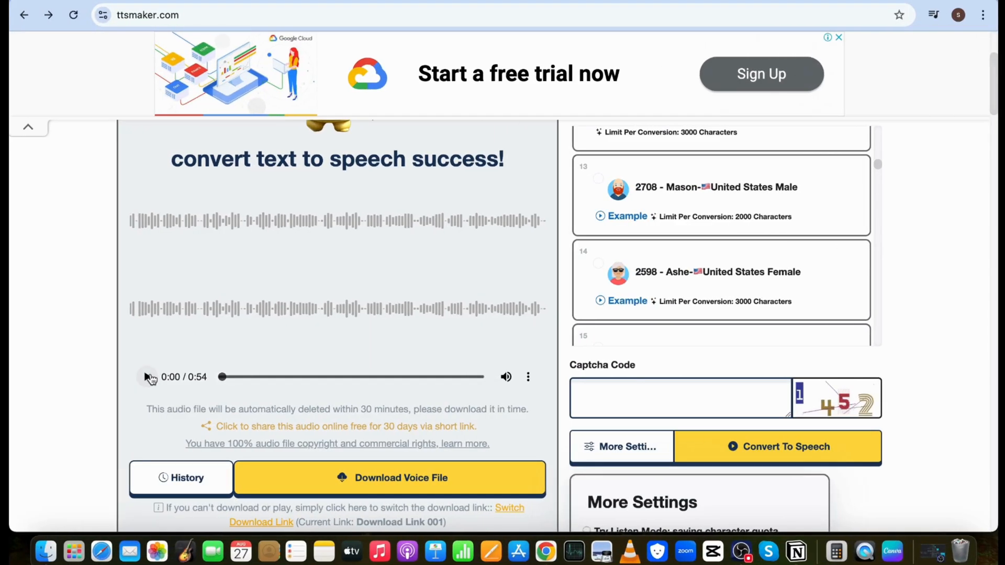
# Play the opening of the 54-second voiceover, then pause it.
pyautogui.click(148, 377)
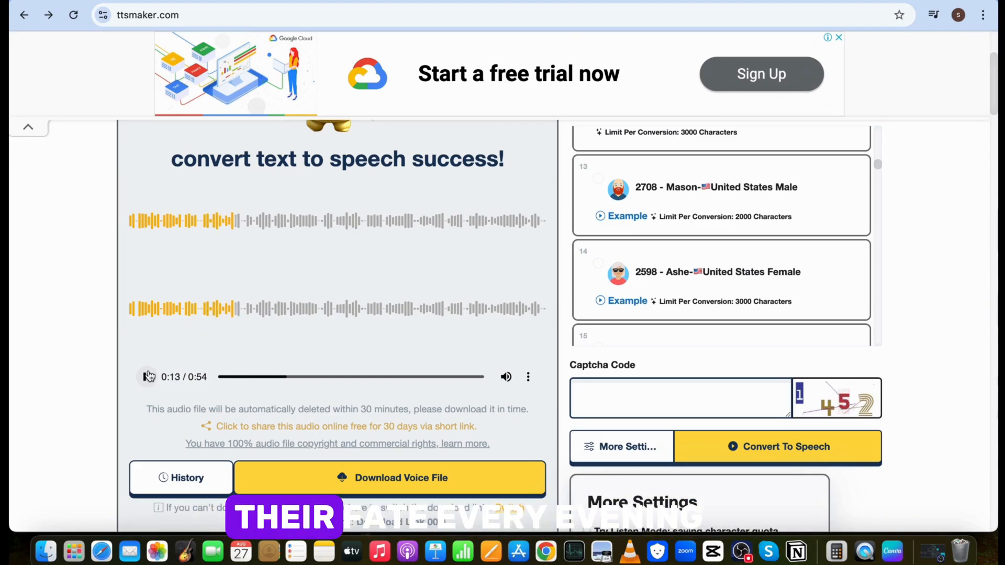
pyautogui.click(146, 377)
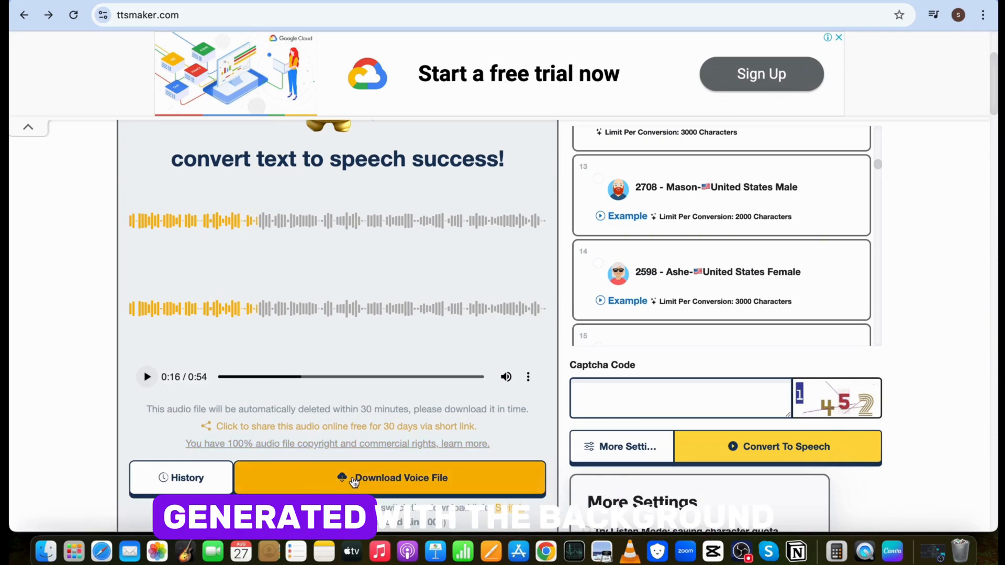
pyautogui.scroll(-3)
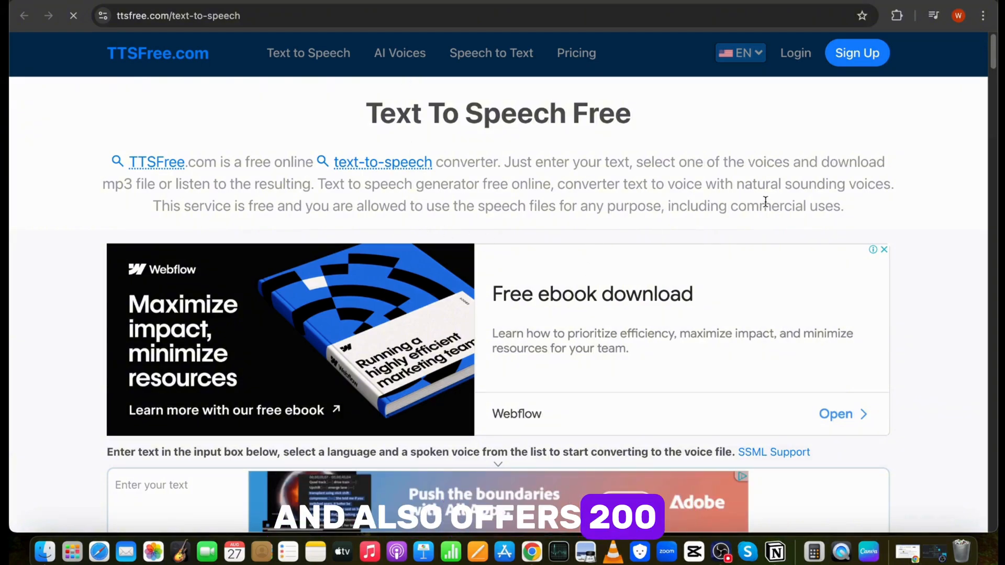
# Highlight the free usage-rights sentence and move down to the voice list.
pyautogui.moveTo(153, 207); pyautogui.dragTo(537, 207)
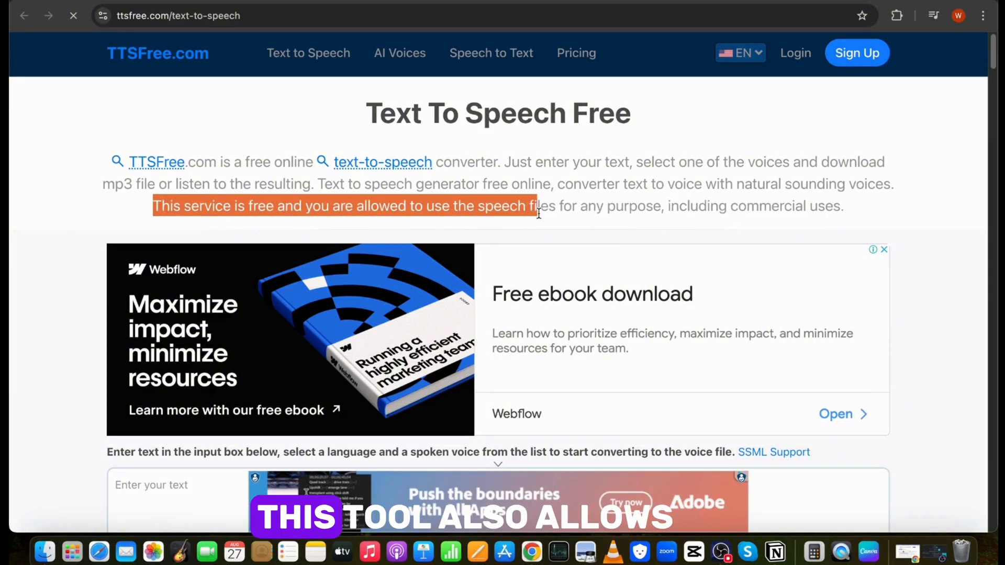
pyautogui.moveTo(537, 206); pyautogui.dragTo(844, 206)
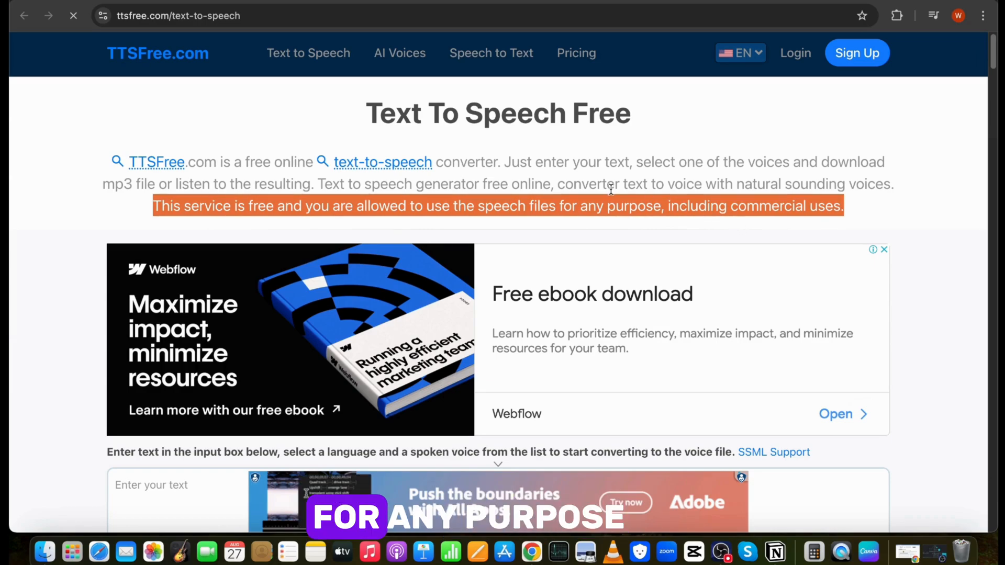
pyautogui.scroll(-3)
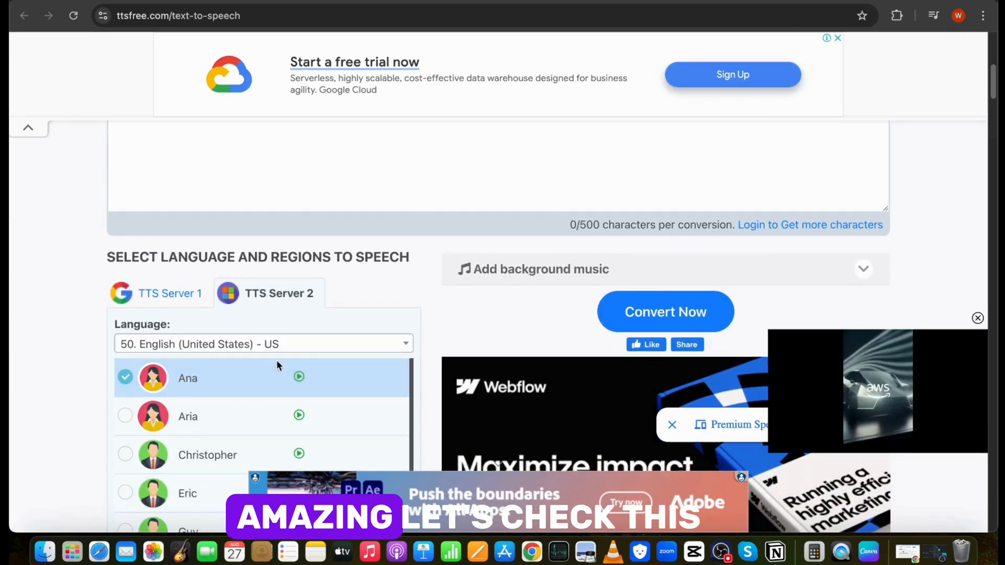
pyautogui.scroll(-3)
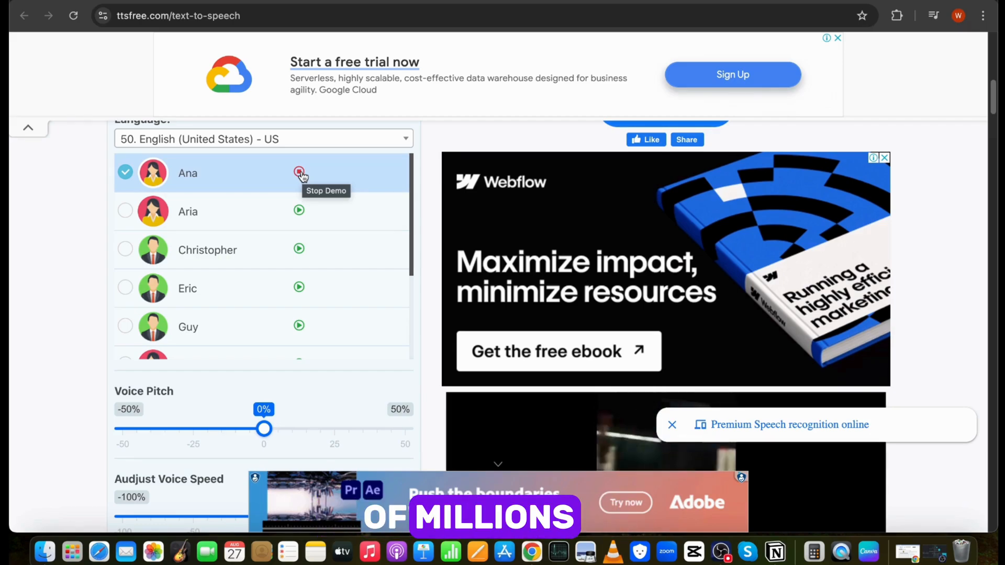
# Sample the Ana and Roger US English voice demos on TTS Server 2.
pyautogui.click(298, 211)
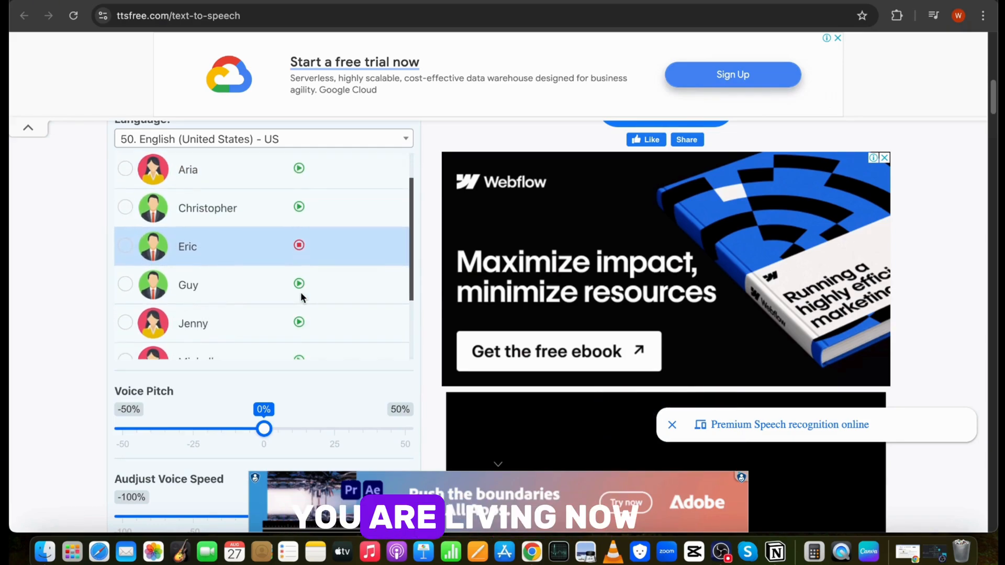
pyautogui.scroll(-3)
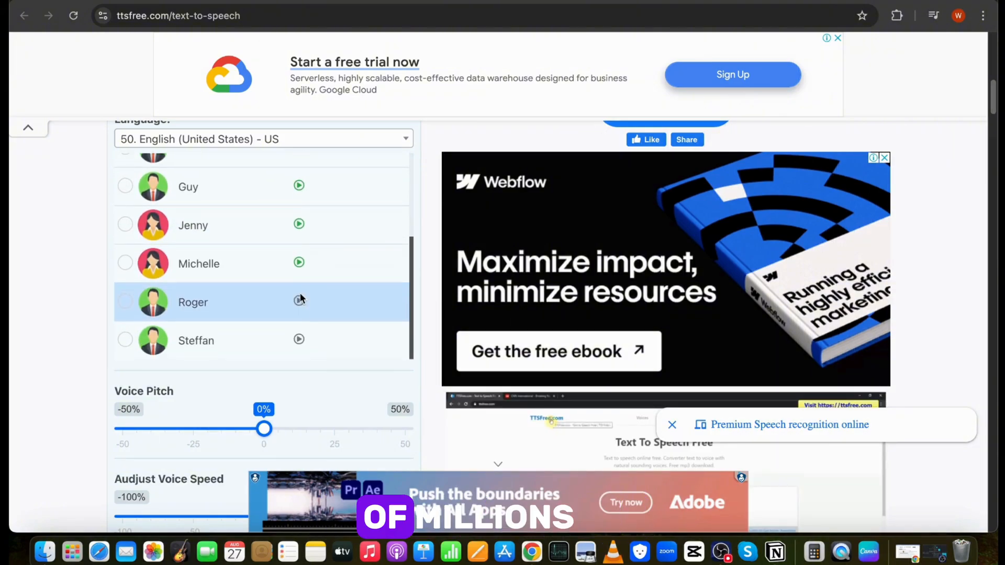
pyautogui.click(276, 147)
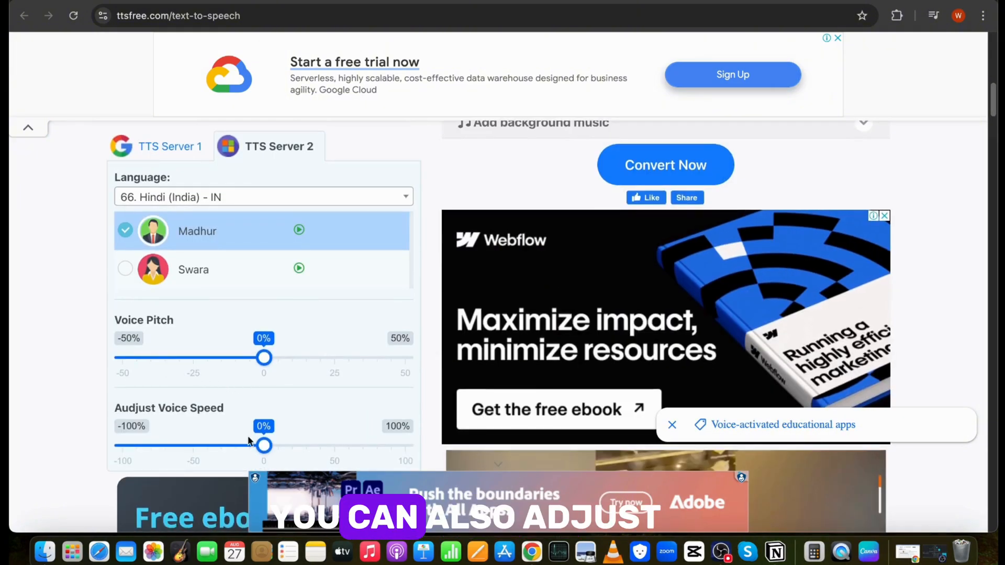
# Paste the clock-tower story and convert it with the Madhur voice via Convert Now.
pyautogui.scroll(-3)
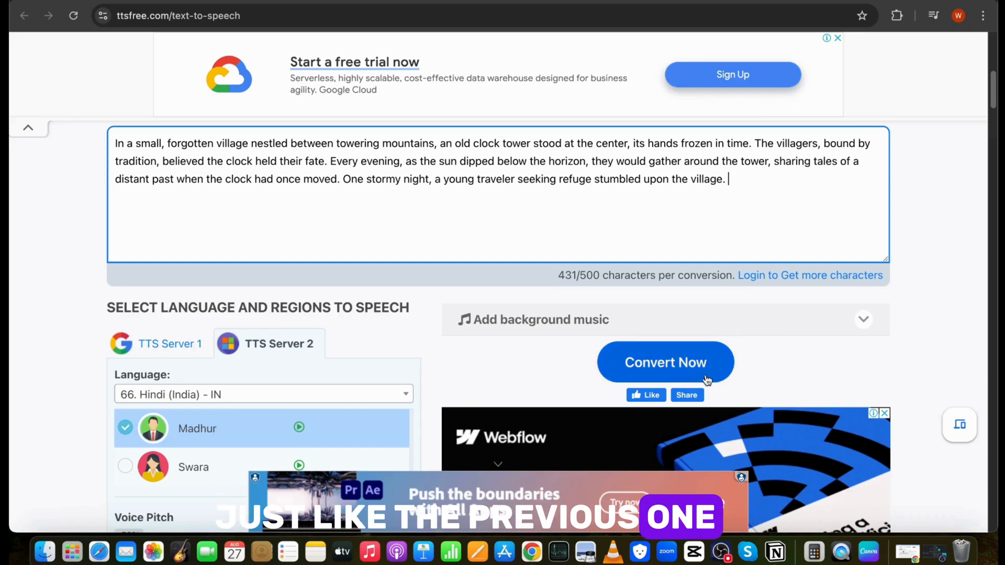
pyautogui.click(665, 362)
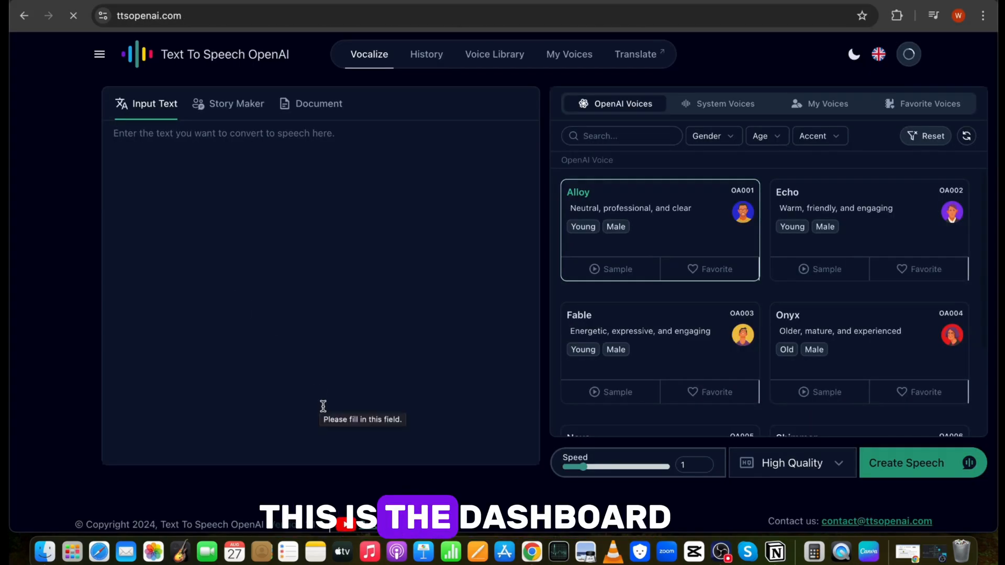
# View the free plan's available credits in the account panel, then close it.
pyautogui.click(908, 53)
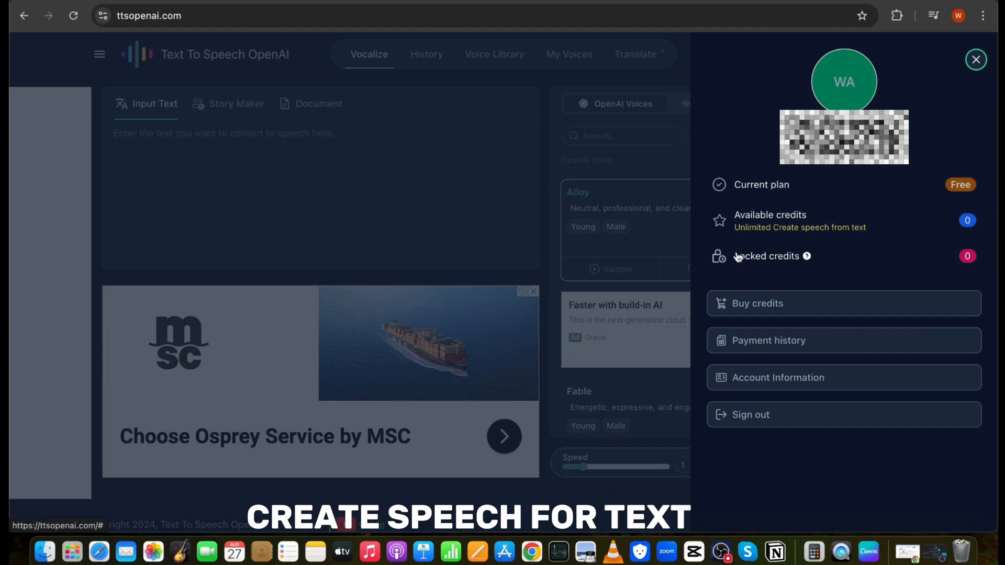
pyautogui.click(494, 53)
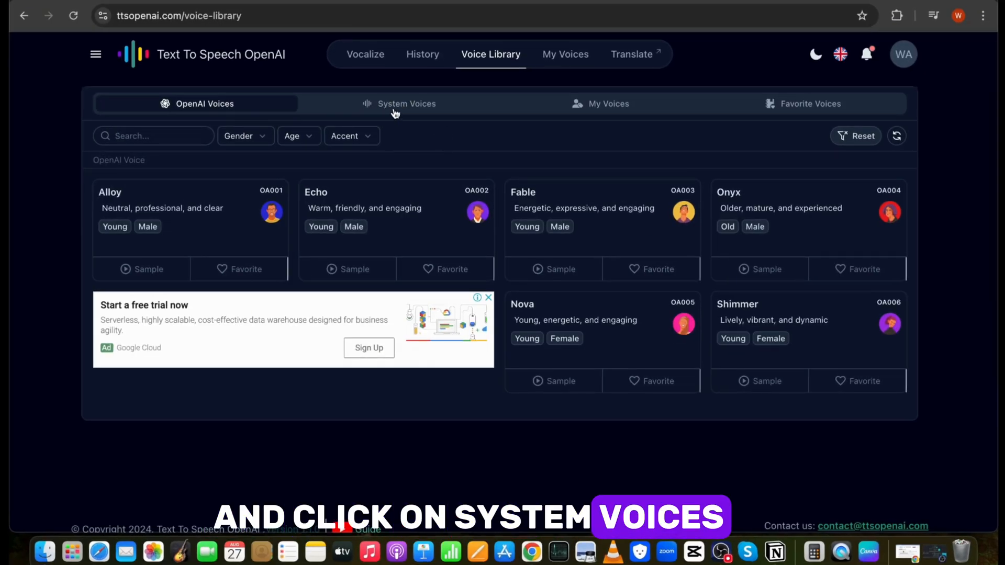
# Show the system voices collection and filter it to female voices, then check the accent choices.
pyautogui.click(406, 104)
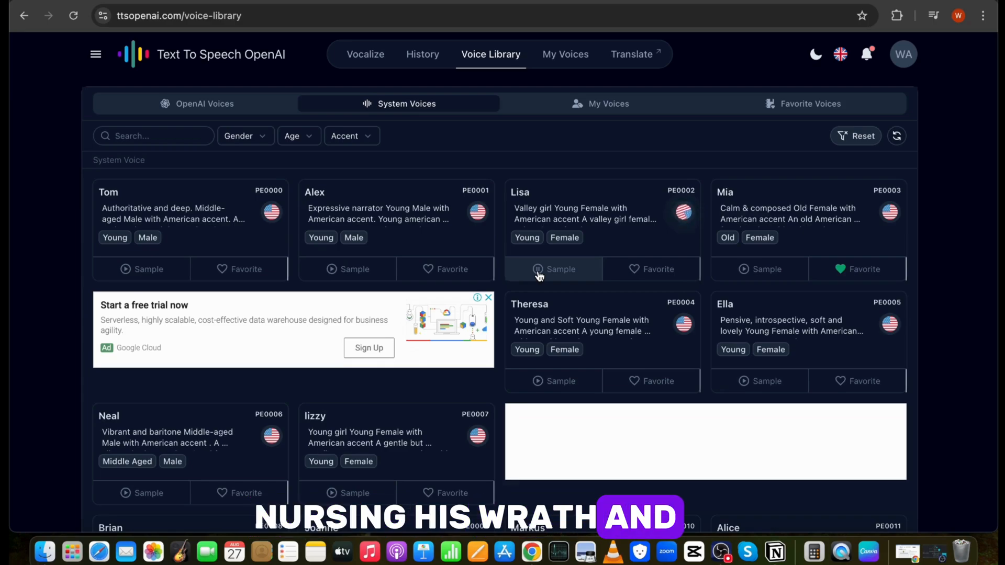
pyautogui.moveTo(759, 269)
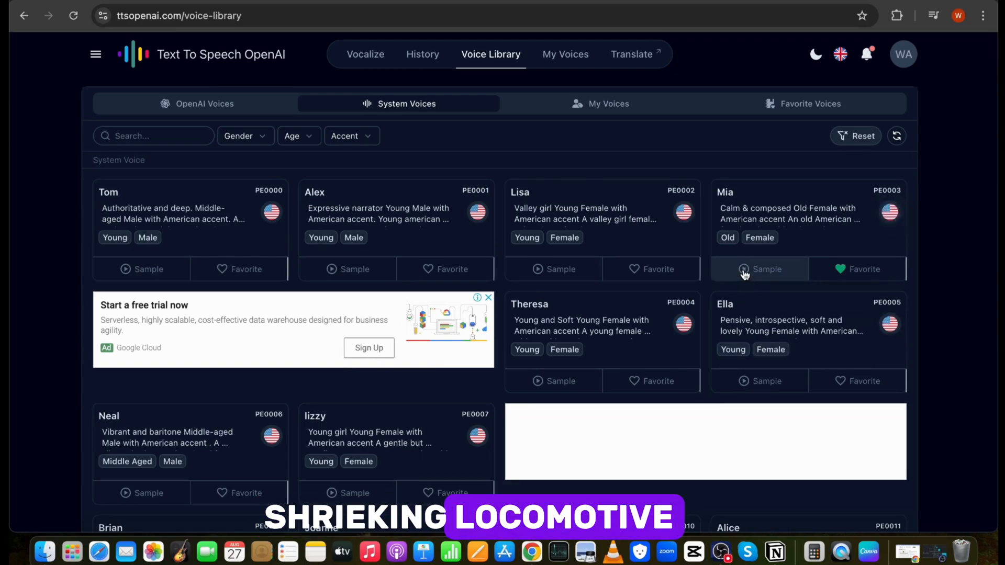
pyautogui.click(245, 135)
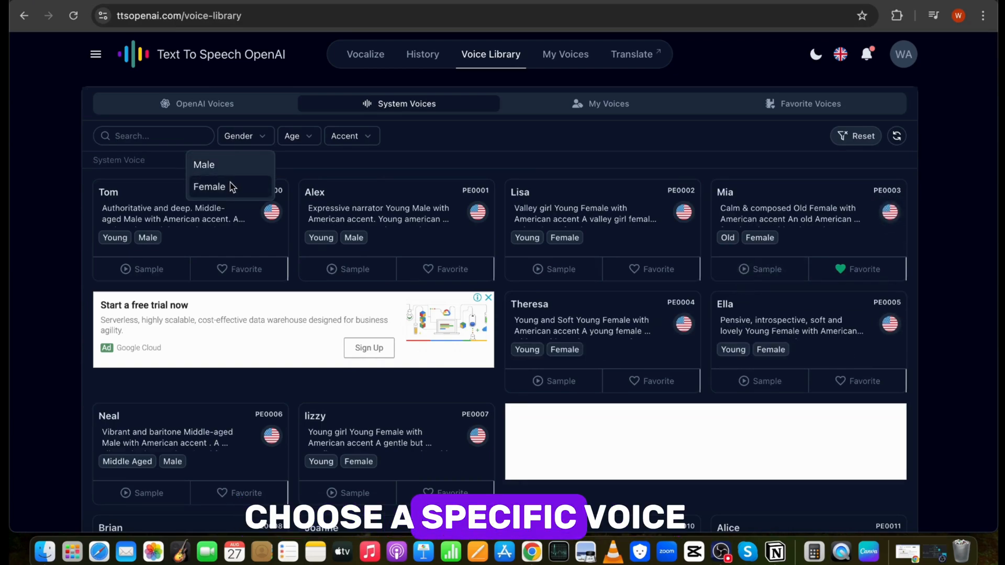
pyautogui.click(210, 186)
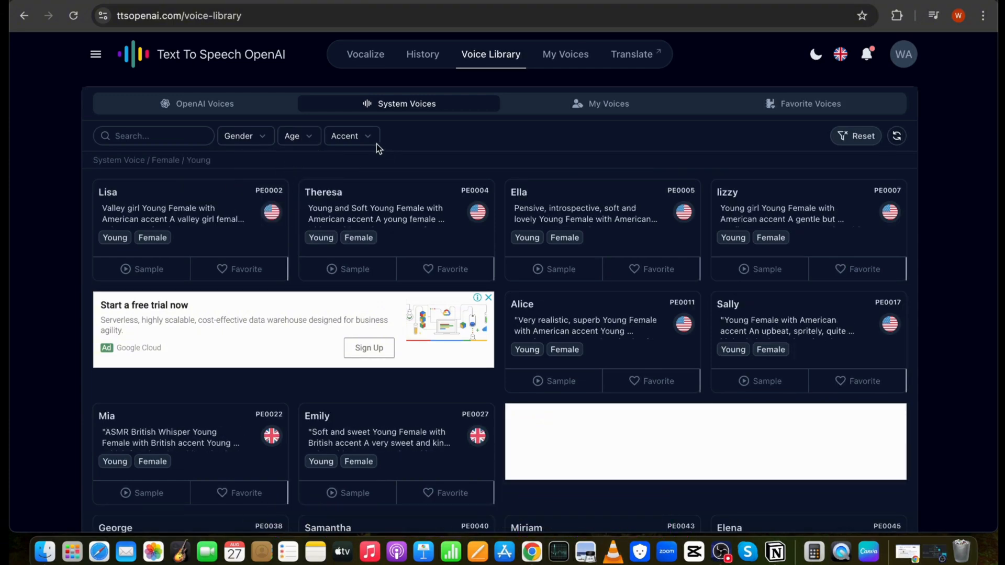
pyautogui.click(350, 135)
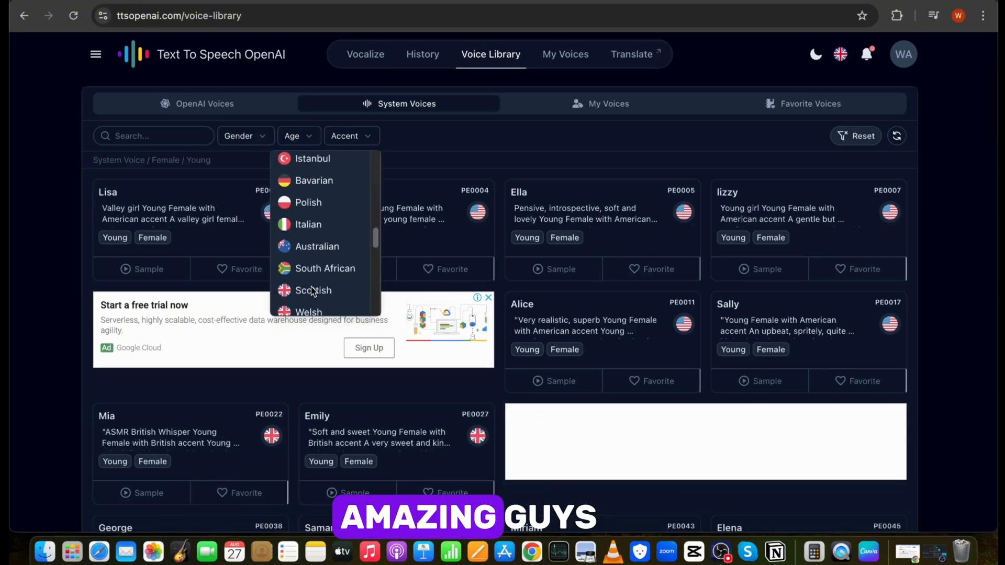
pyautogui.click(365, 53)
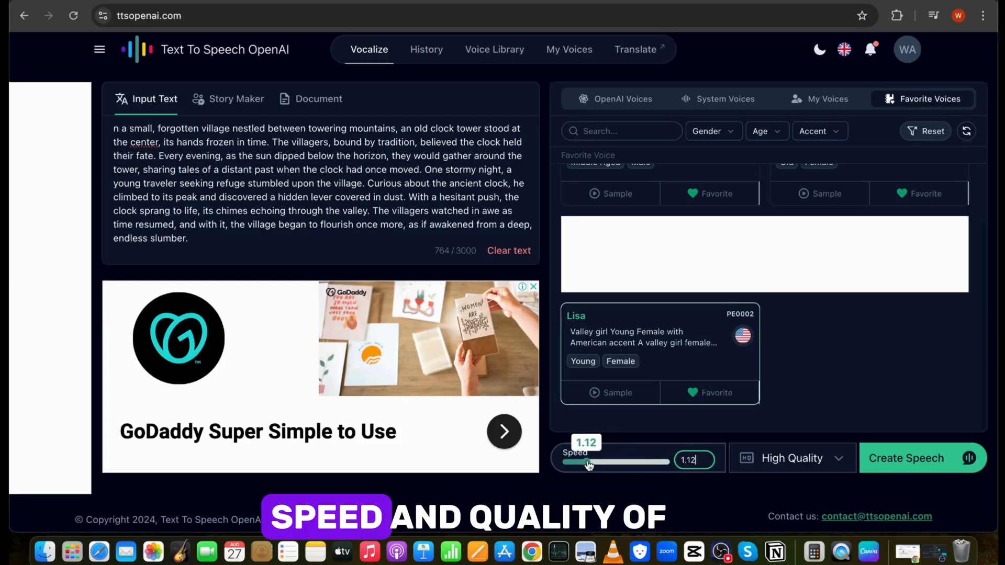
# Create speech for the clock tower story with Lisa at speed 1 and High Quality.
pyautogui.click(792, 459)
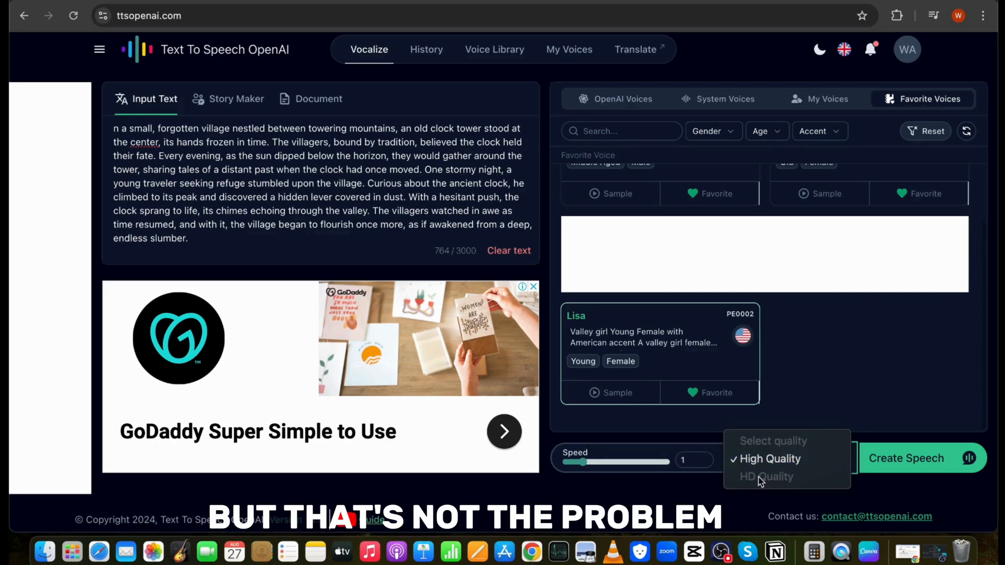
pyautogui.click(769, 458)
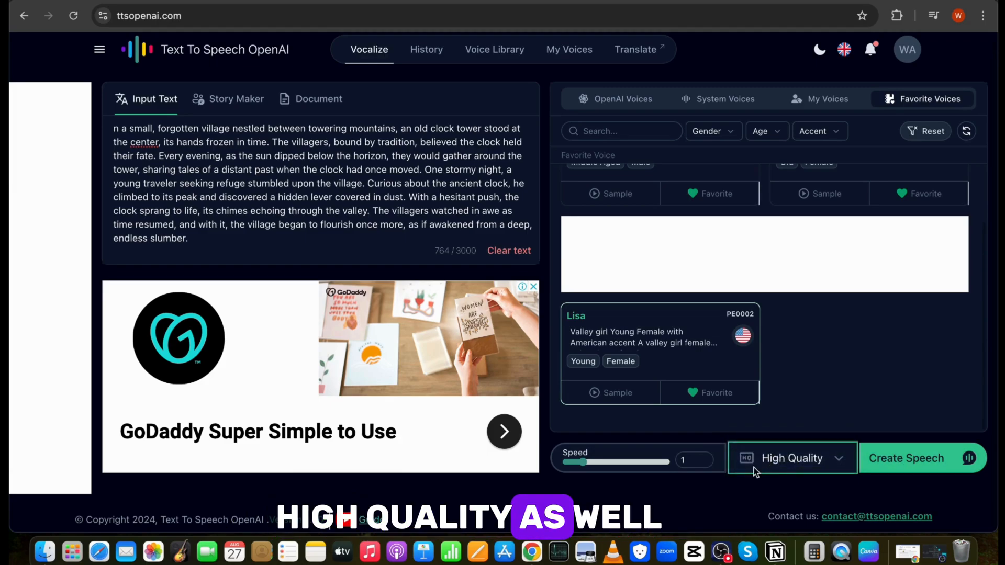
pyautogui.click(907, 458)
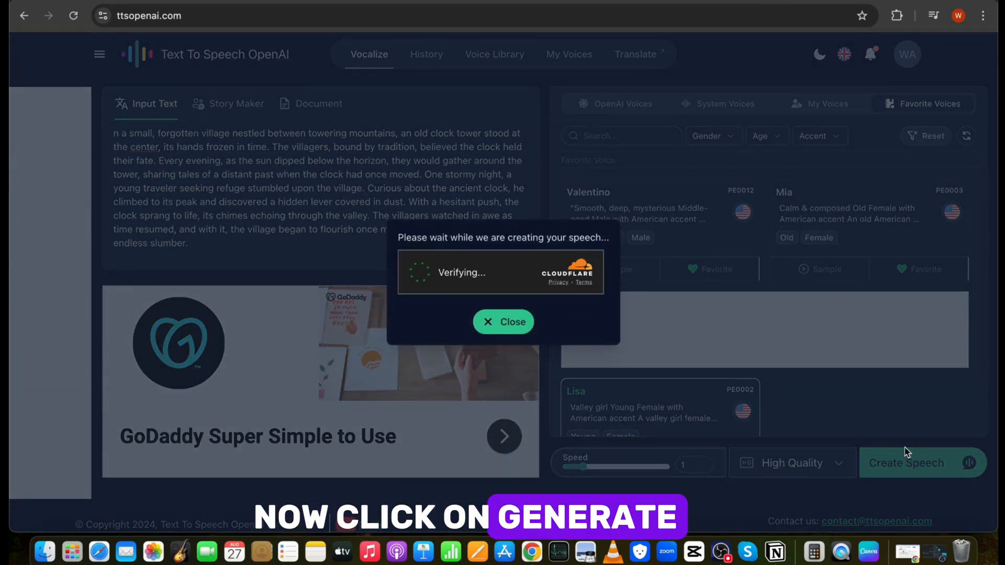